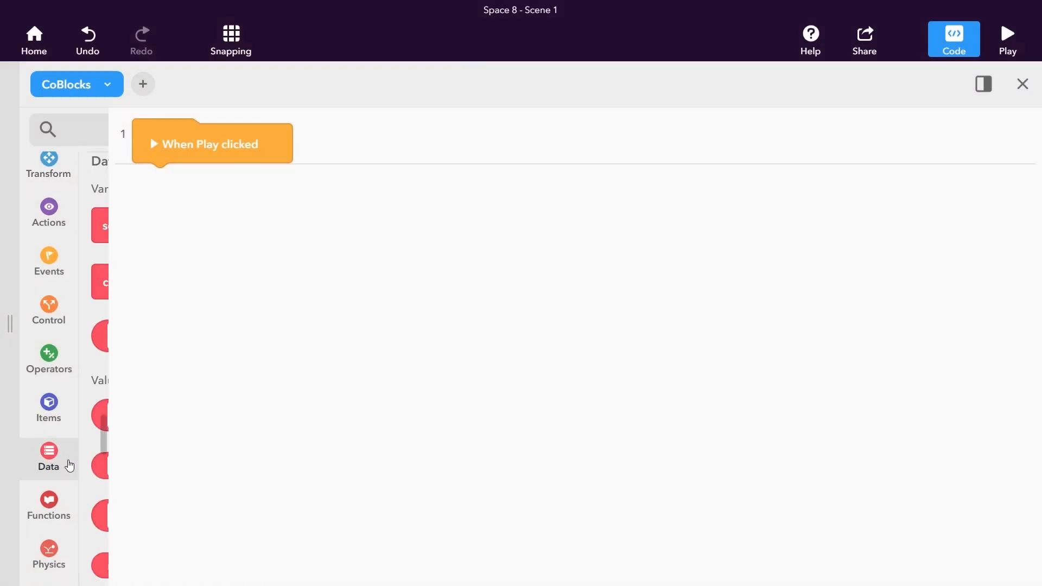
- Place a 'create empty list myList' block under the 'When Play clicked' event from the Data Lists category
click(48, 457)
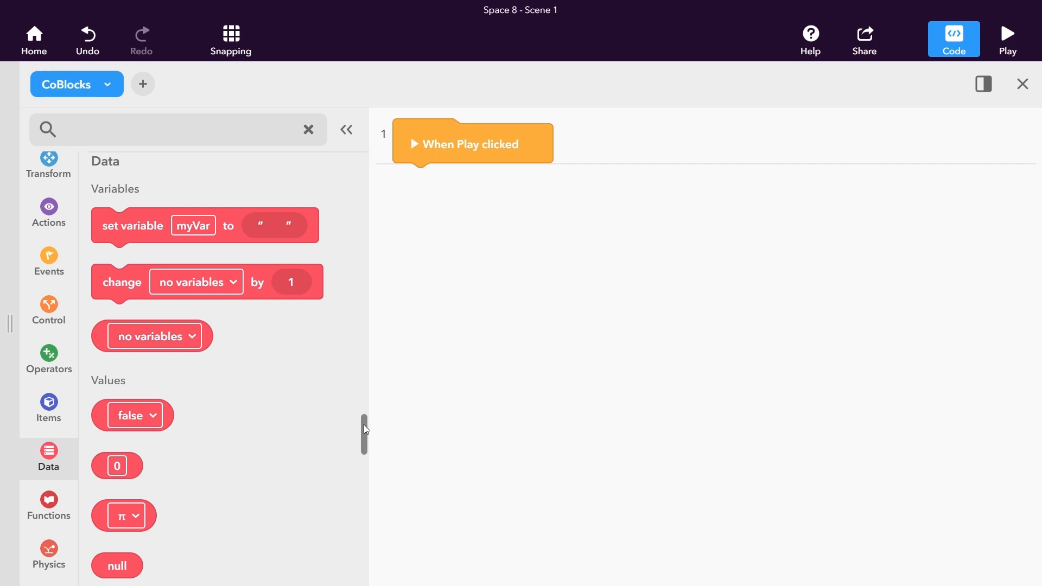
scroll(down, 3)
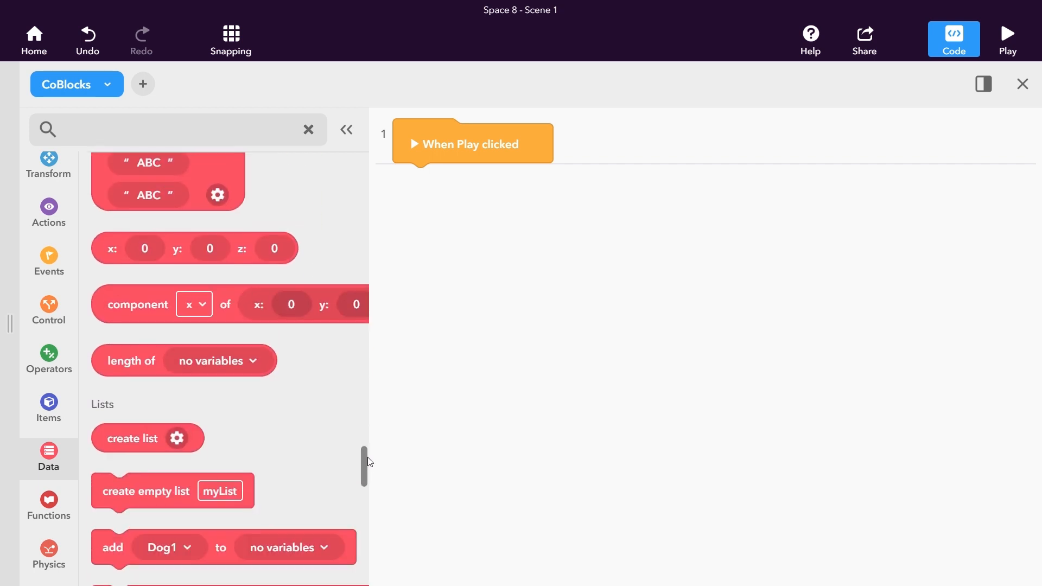
scroll(down, 3)
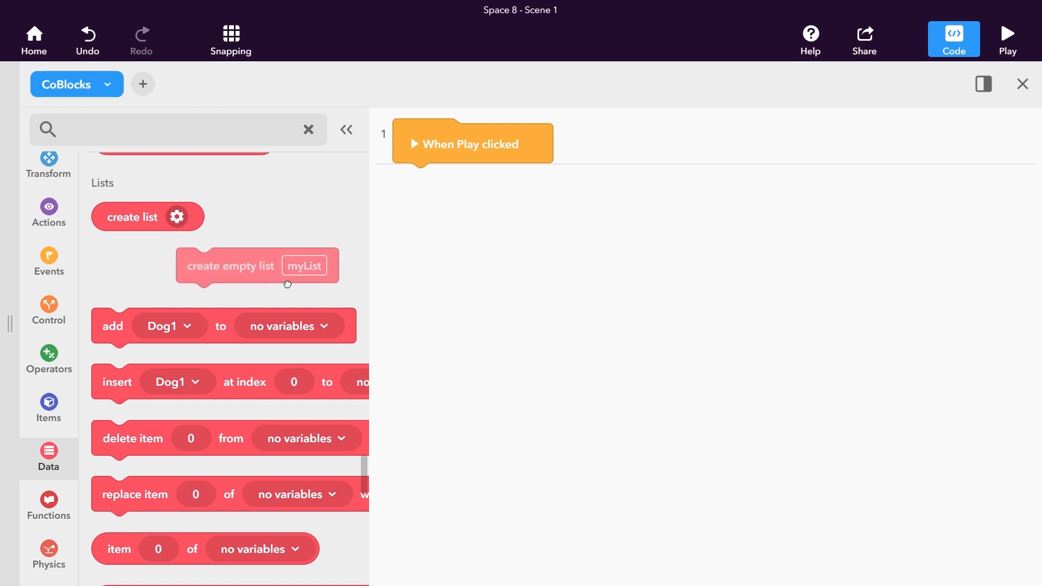
drag(256, 265, 473, 182)
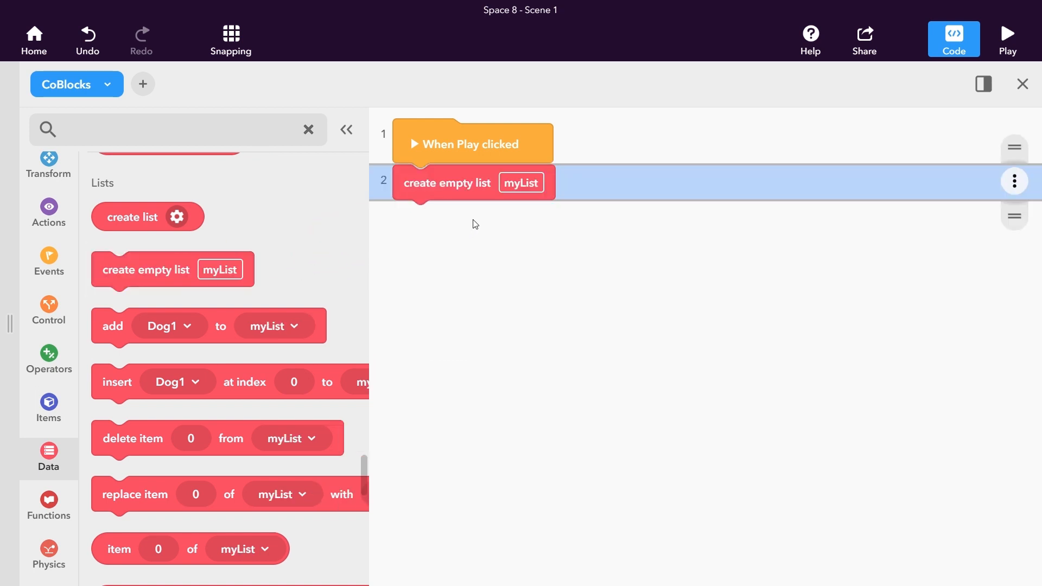
mouse_move(236, 332)
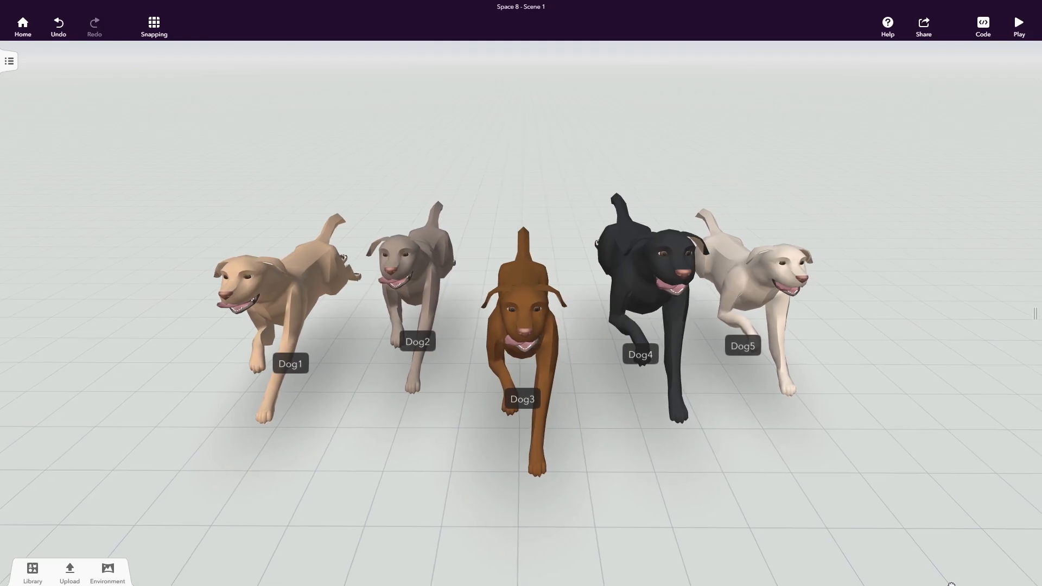
- Add 'add Dog1–Dog5 to myList' blocks after the list creation and show the Control category
click(983, 25)
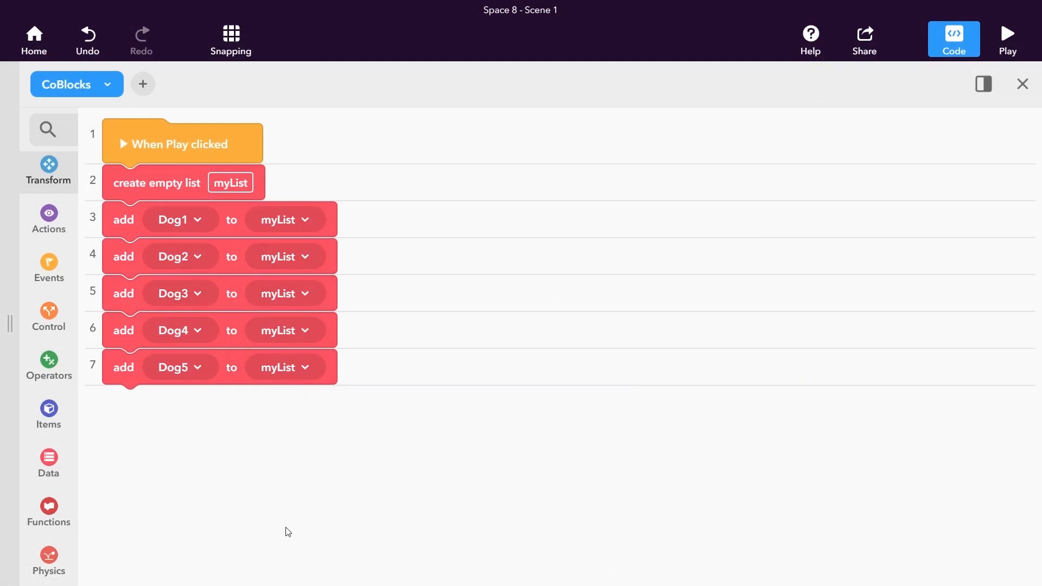
click(49, 313)
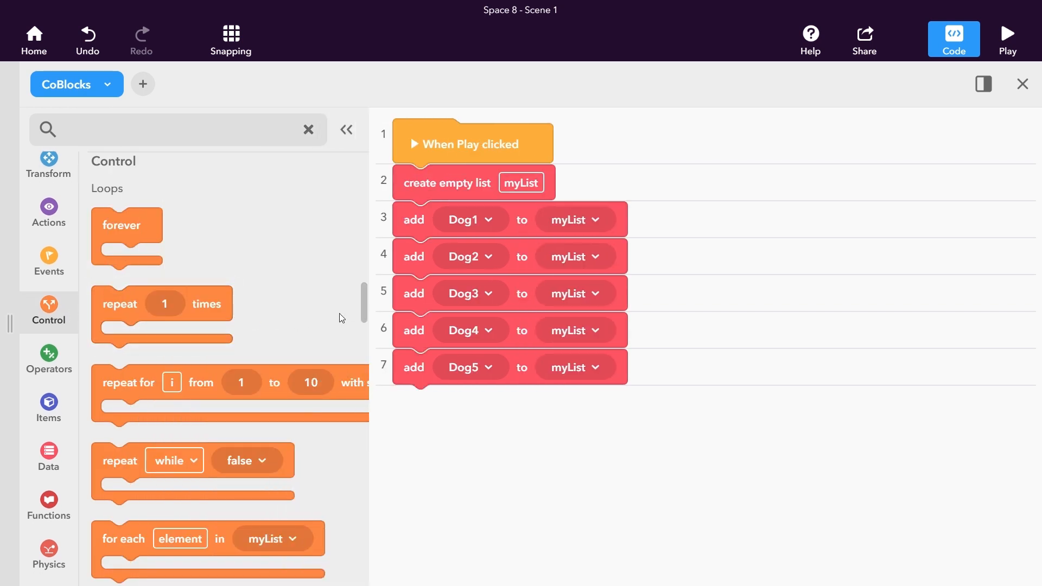
- Add a 'for each element in myList' loop that moves each element 3 meters forward in 1 second
scroll(down, 3)
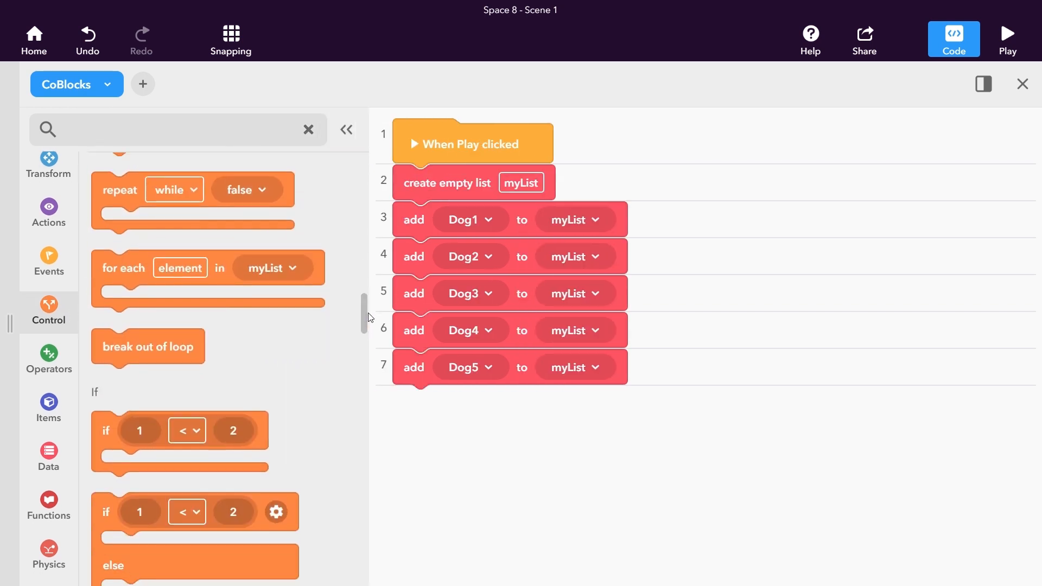
drag(208, 267, 473, 405)
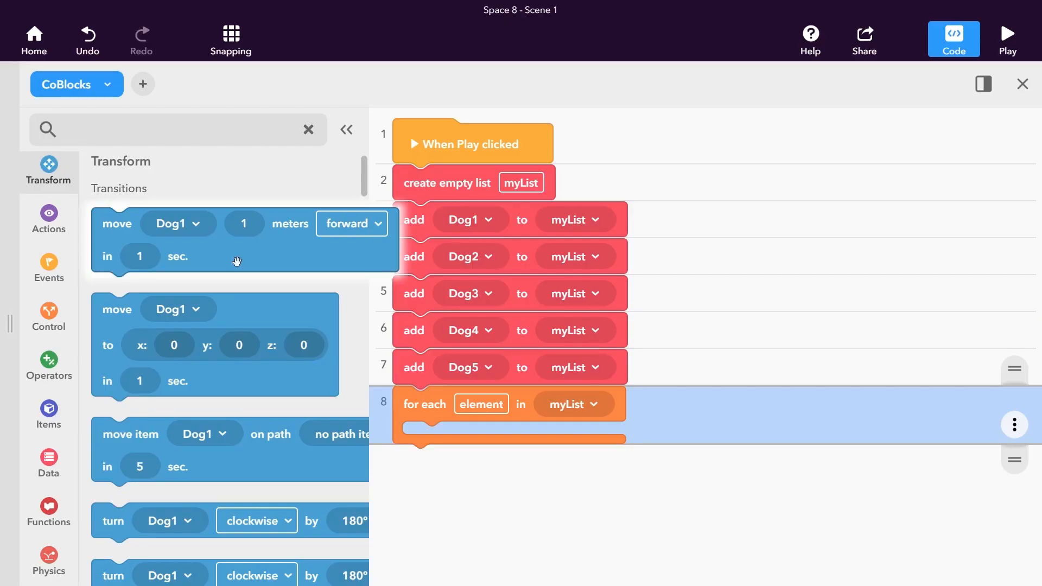
drag(236, 261, 557, 438)
text(3)
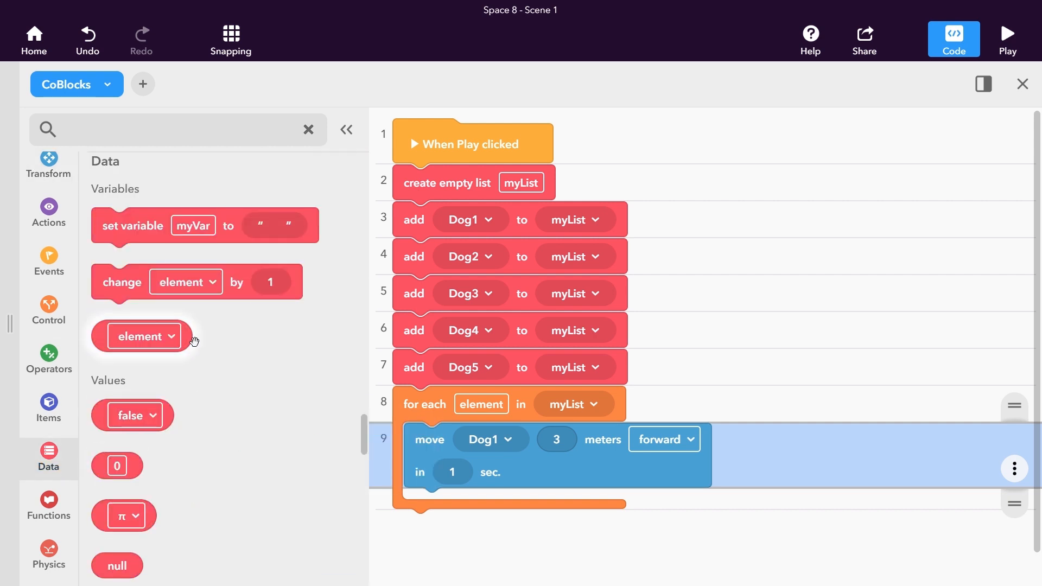
drag(140, 336, 232, 369)
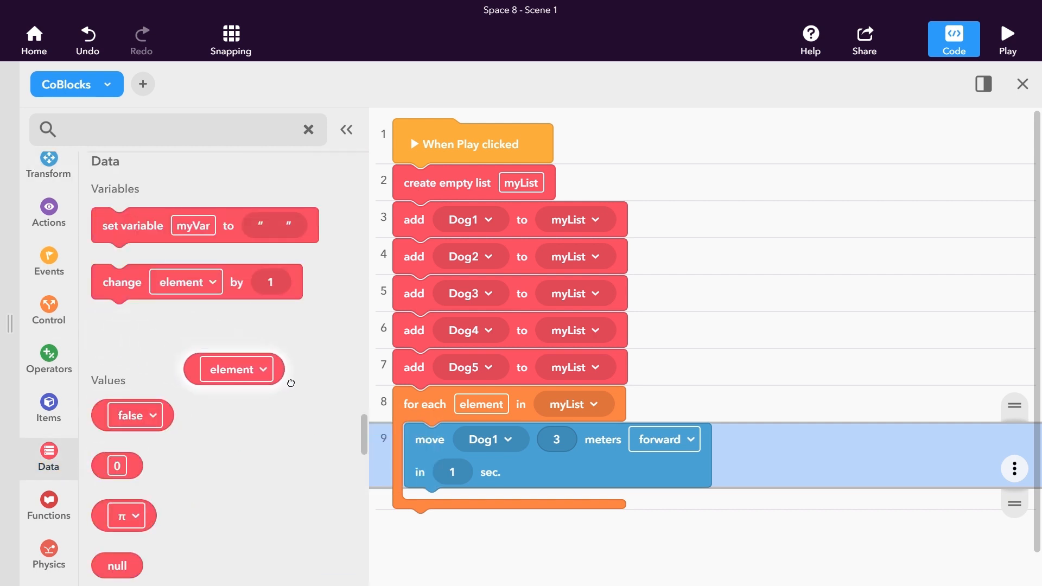
drag(233, 369, 492, 442)
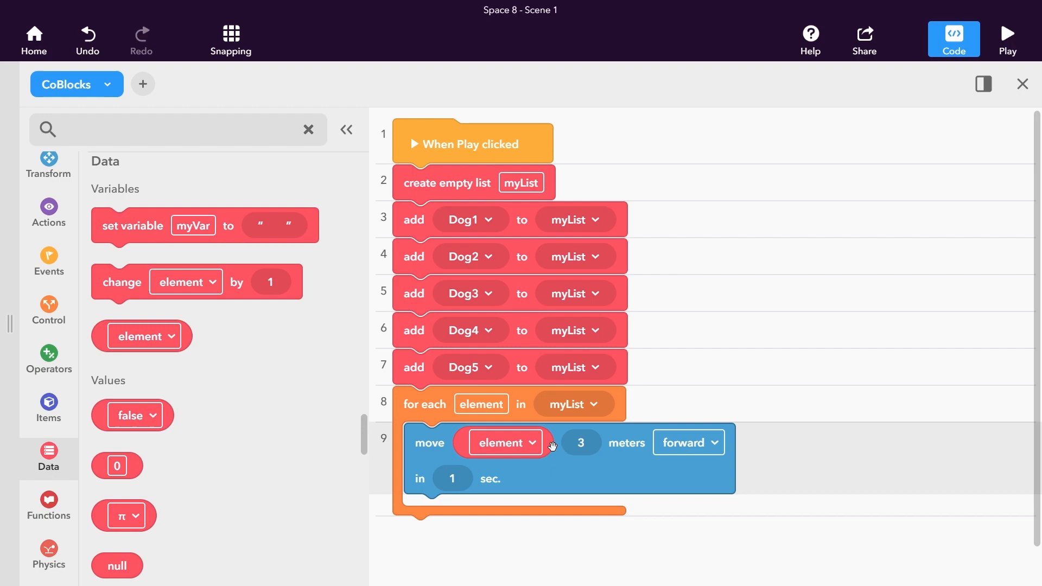
click(1007, 39)
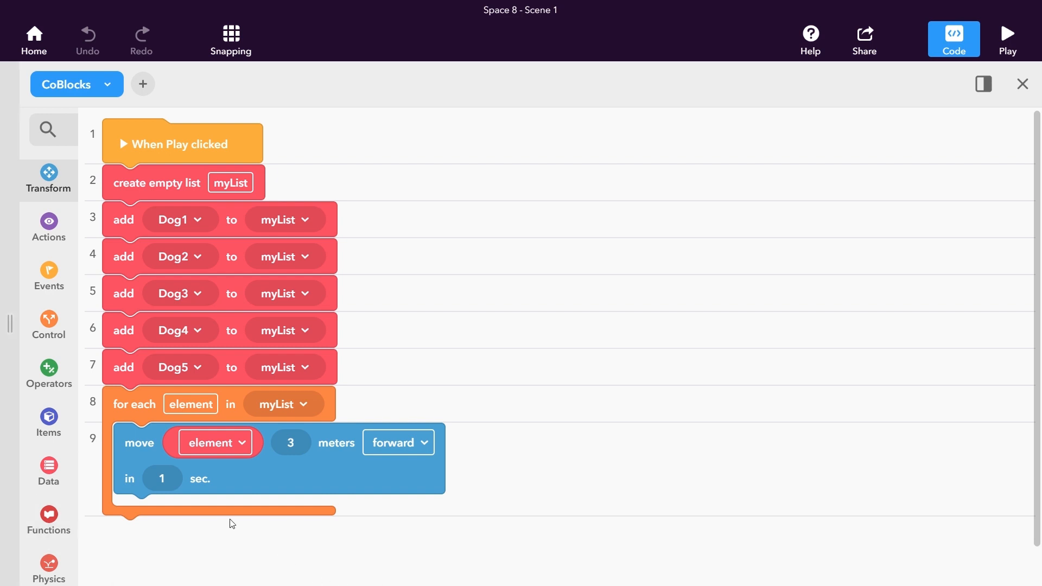
- Wrap the move in a 'run separately' block inside the loop and play the scene so the dogs race together
click(48, 316)
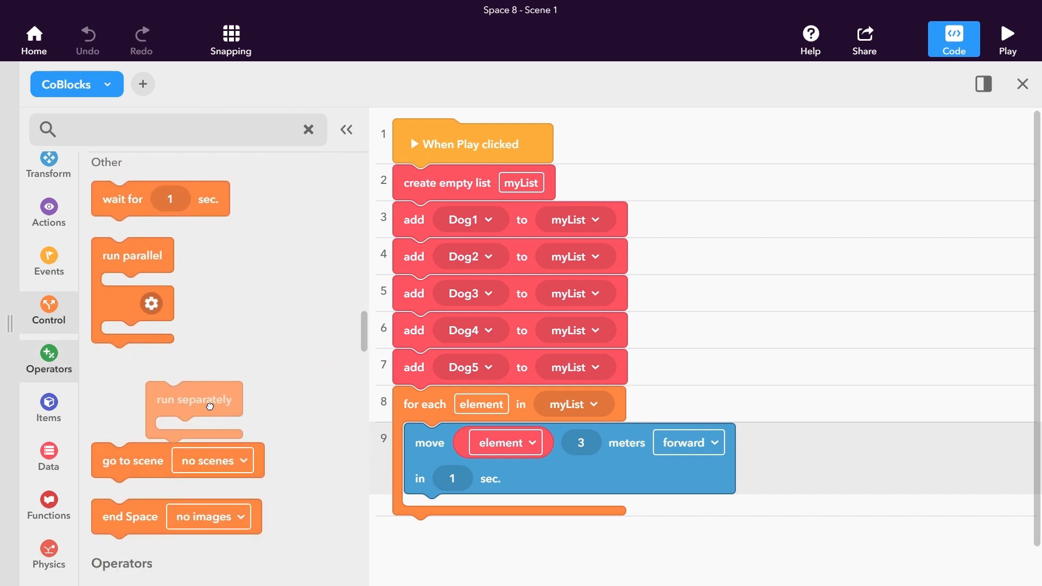
drag(194, 398, 451, 440)
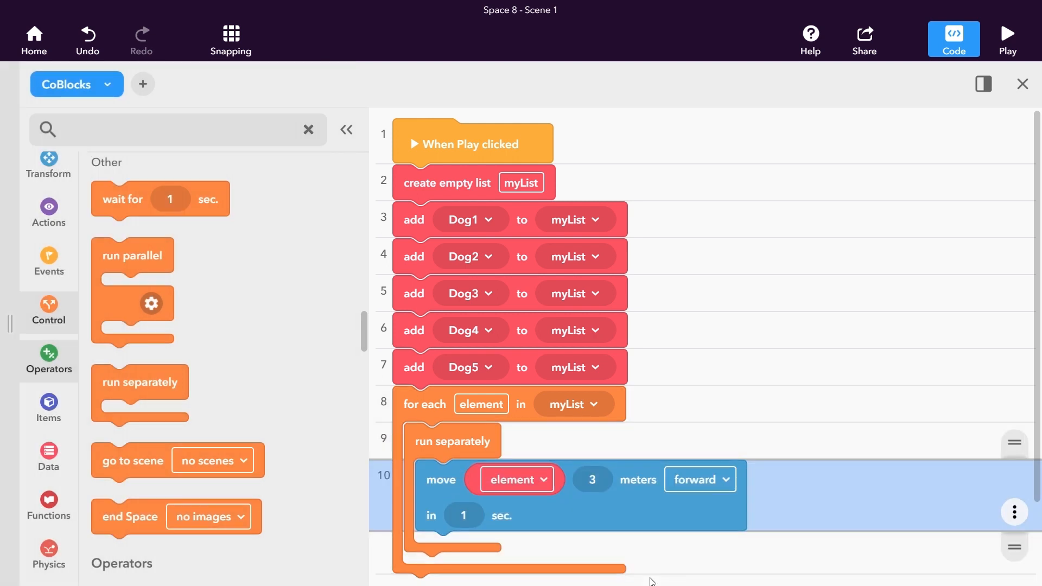
mouse_move(848, 357)
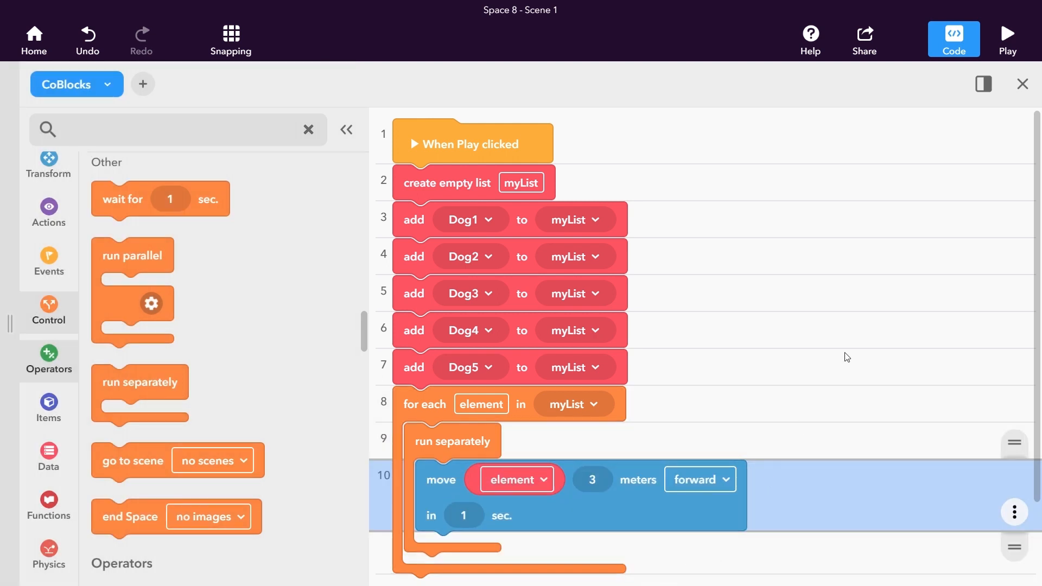
click(1008, 35)
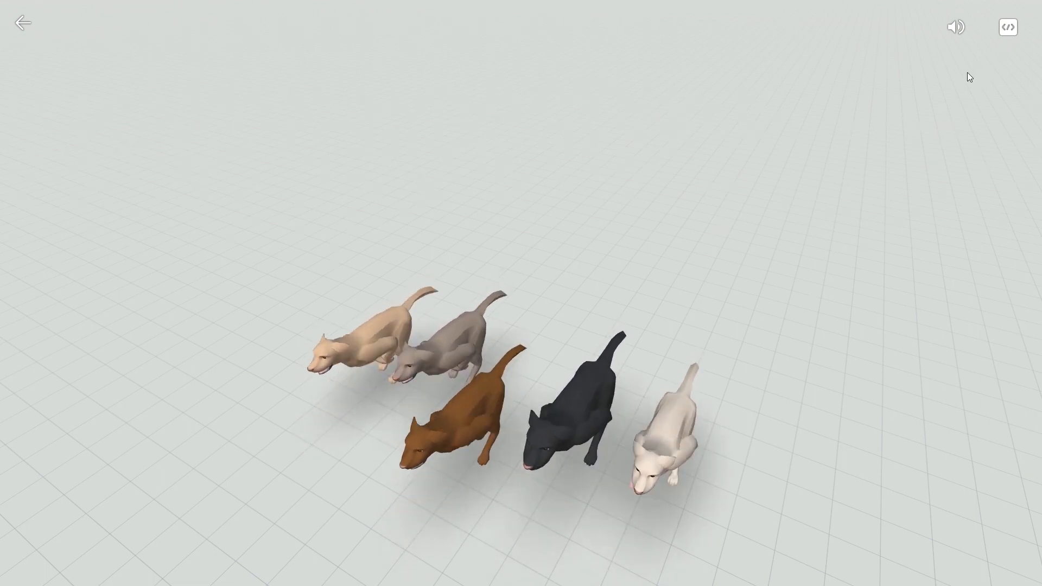
click(1007, 26)
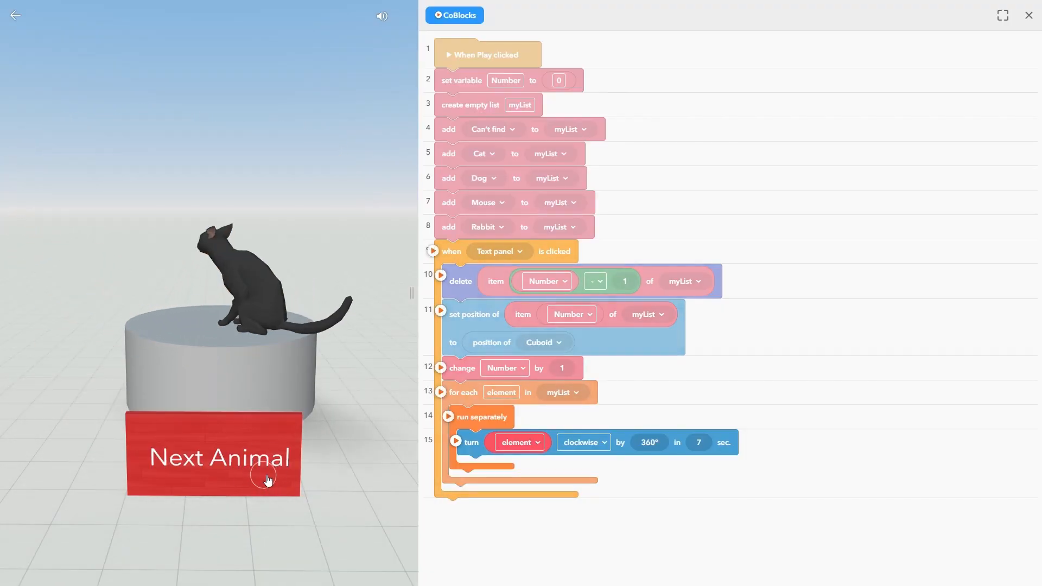